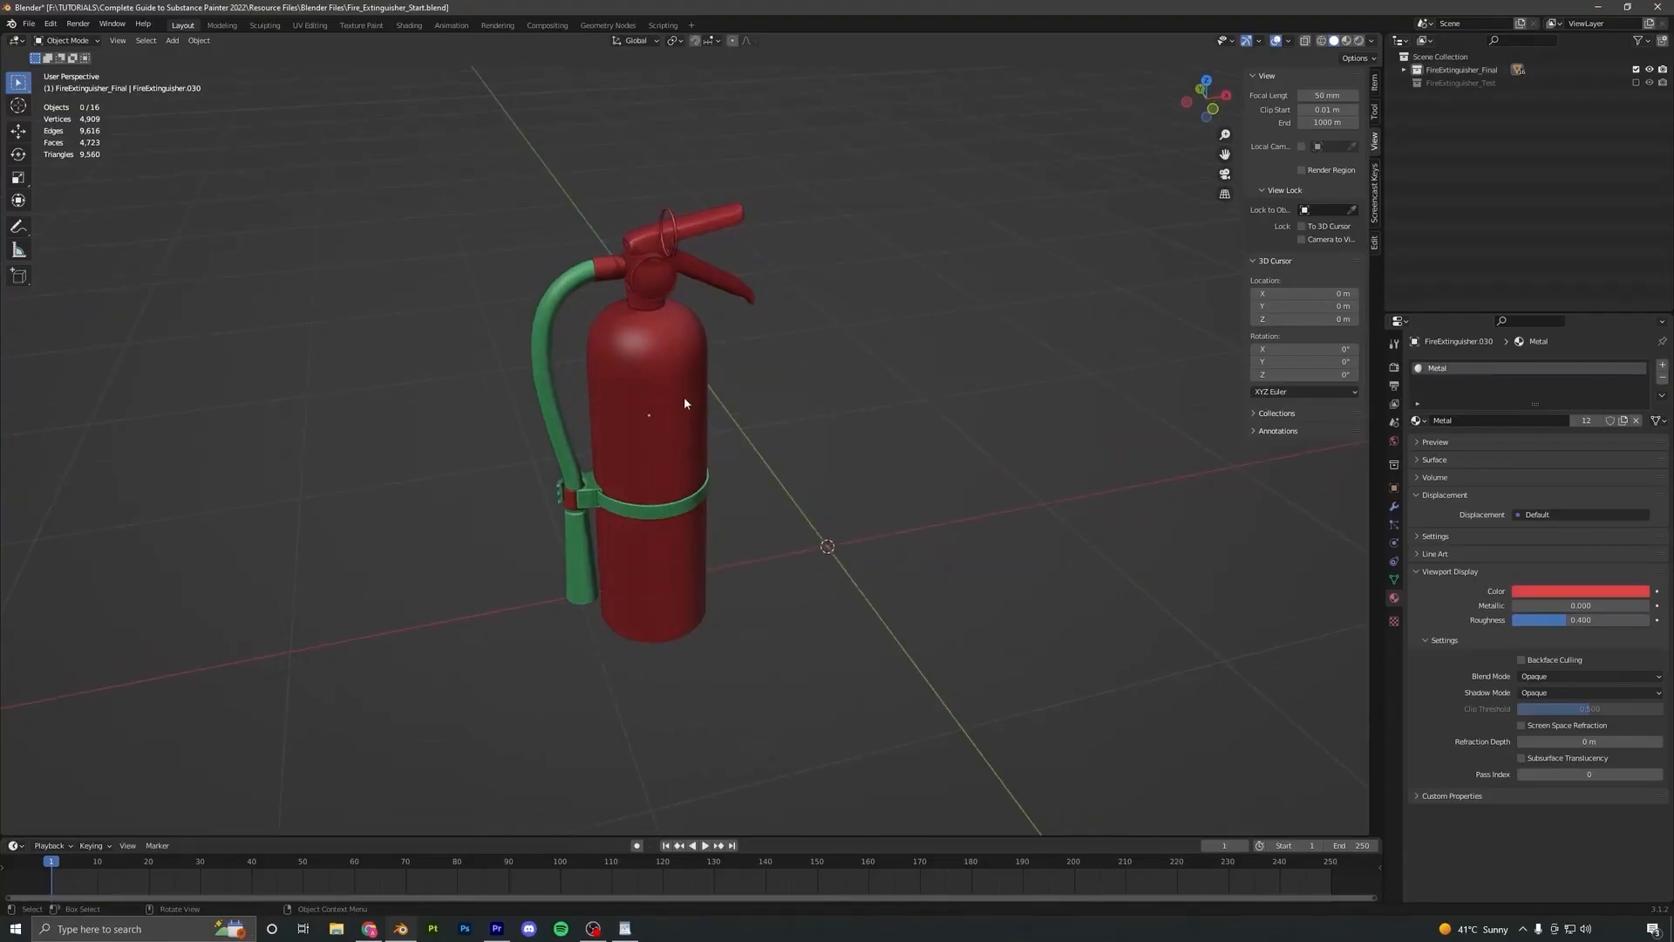
Raise the Rust Fine generator's Global Balance and Contrast to spread rust over the metal body
{"action": "left_click", "coordinate": [310, 25]}
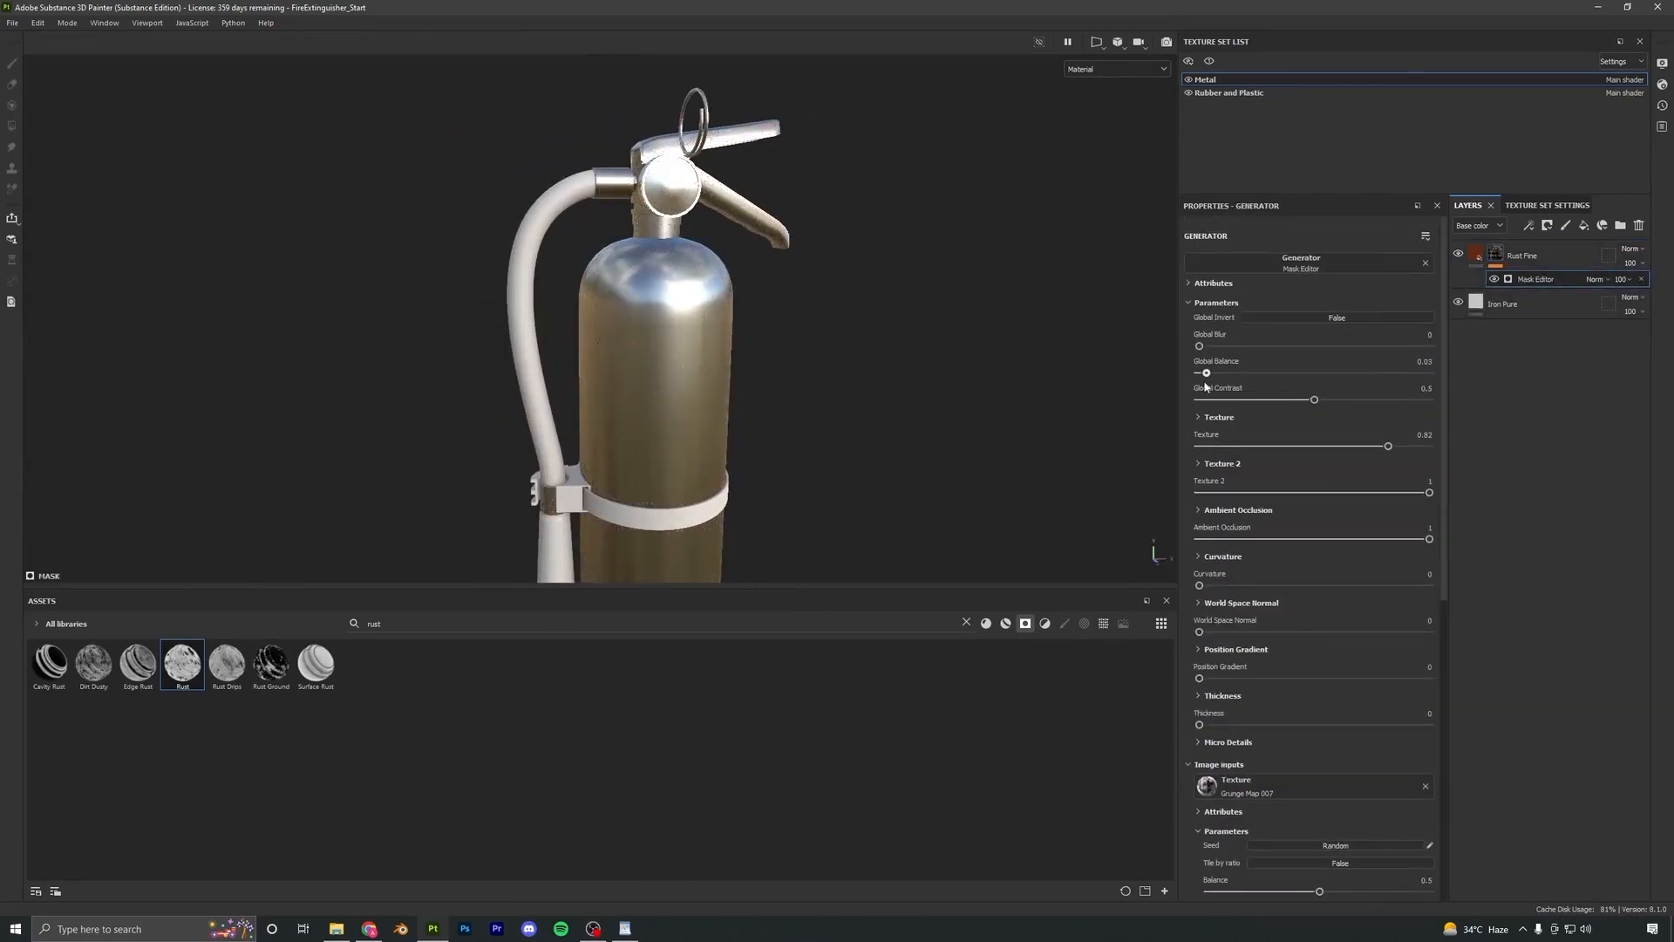
{"action": "left_click_drag", "start_coordinate": [1207, 372], "coordinate": [1371, 372]}
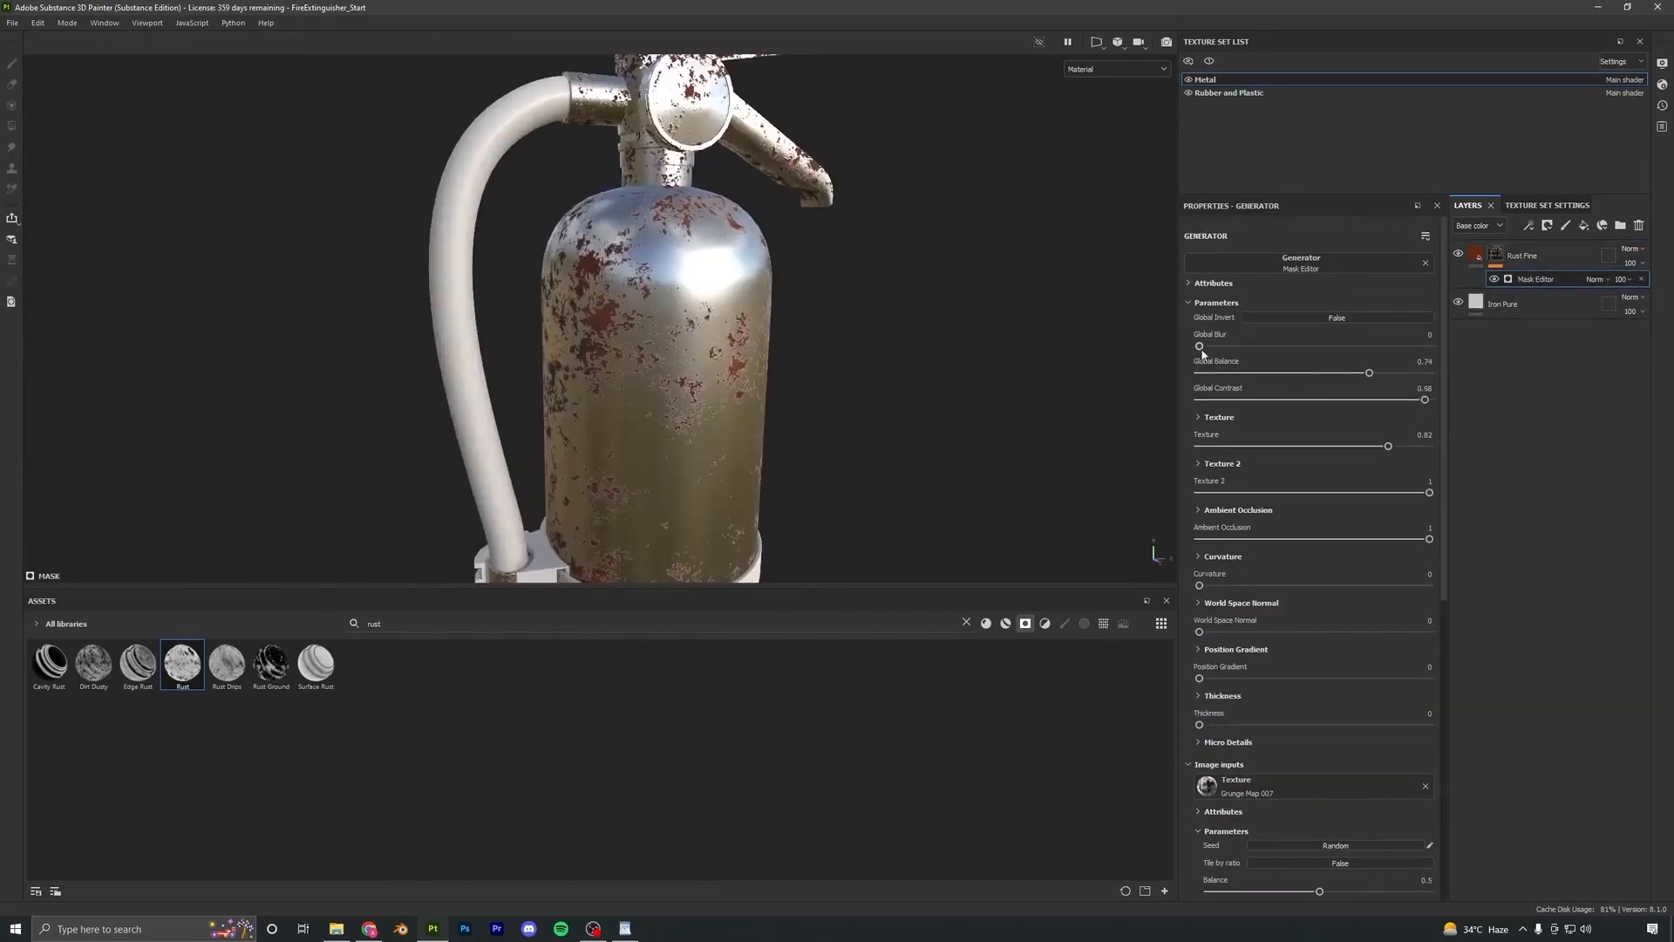
{"action": "left_click_drag", "start_coordinate": [1389, 445], "coordinate": [1318, 444]}
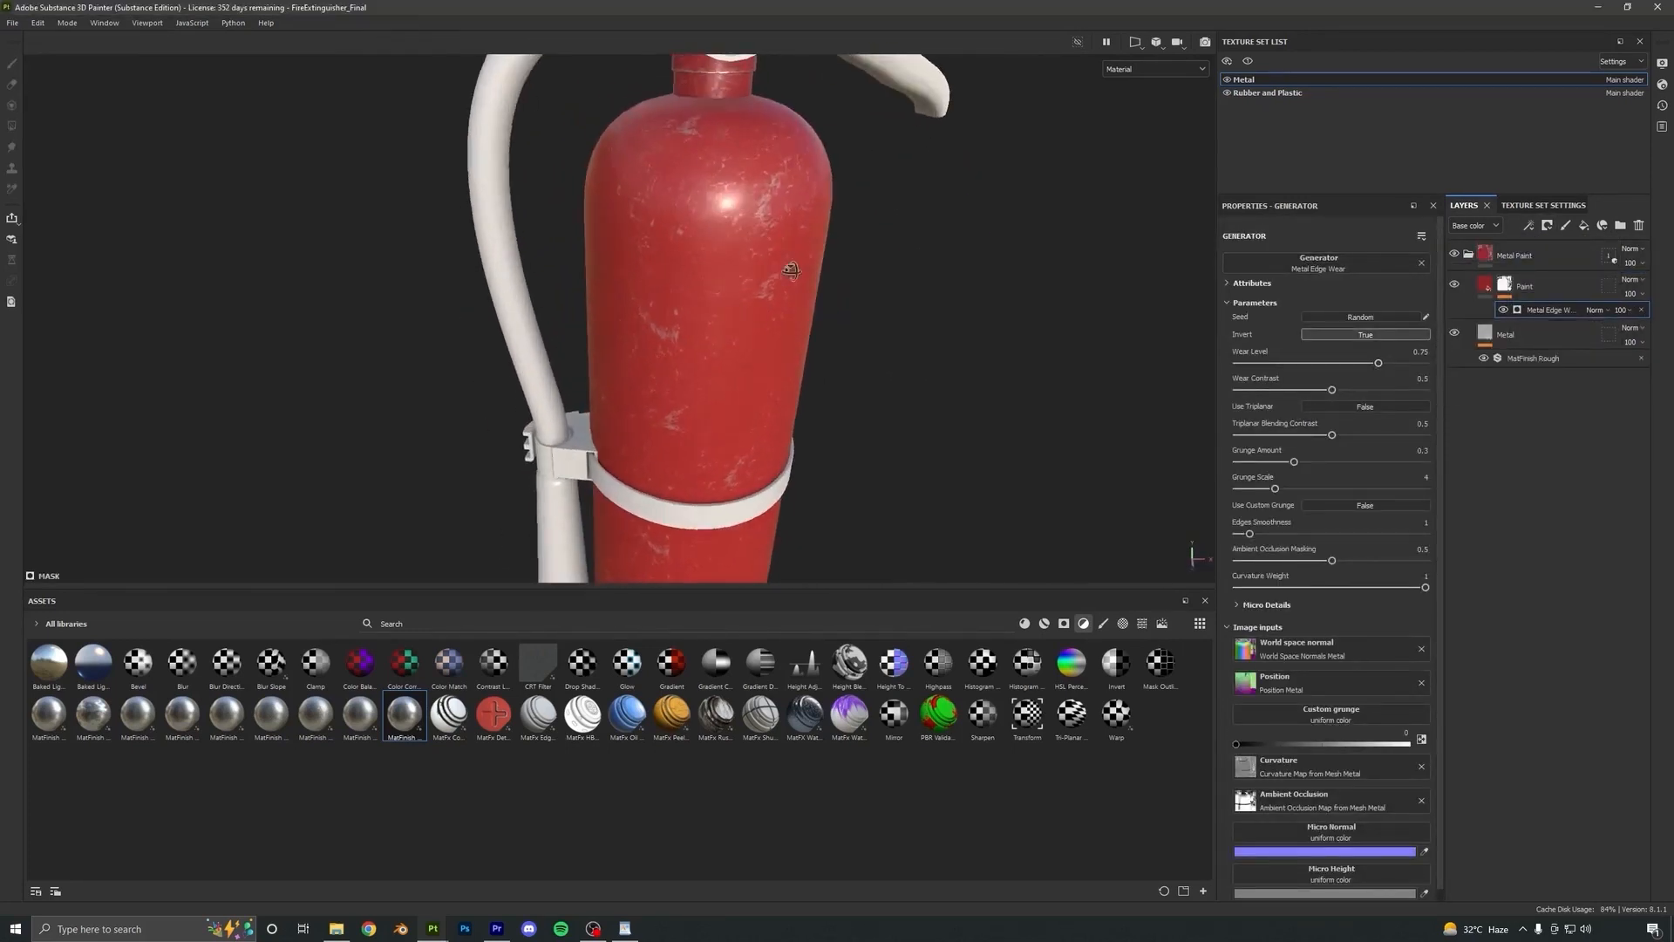
Increase the Metal Edge Wear amount so more red paint chips off the edges
{"action": "left_click_drag", "start_coordinate": [1332, 389], "coordinate": [1425, 389]}
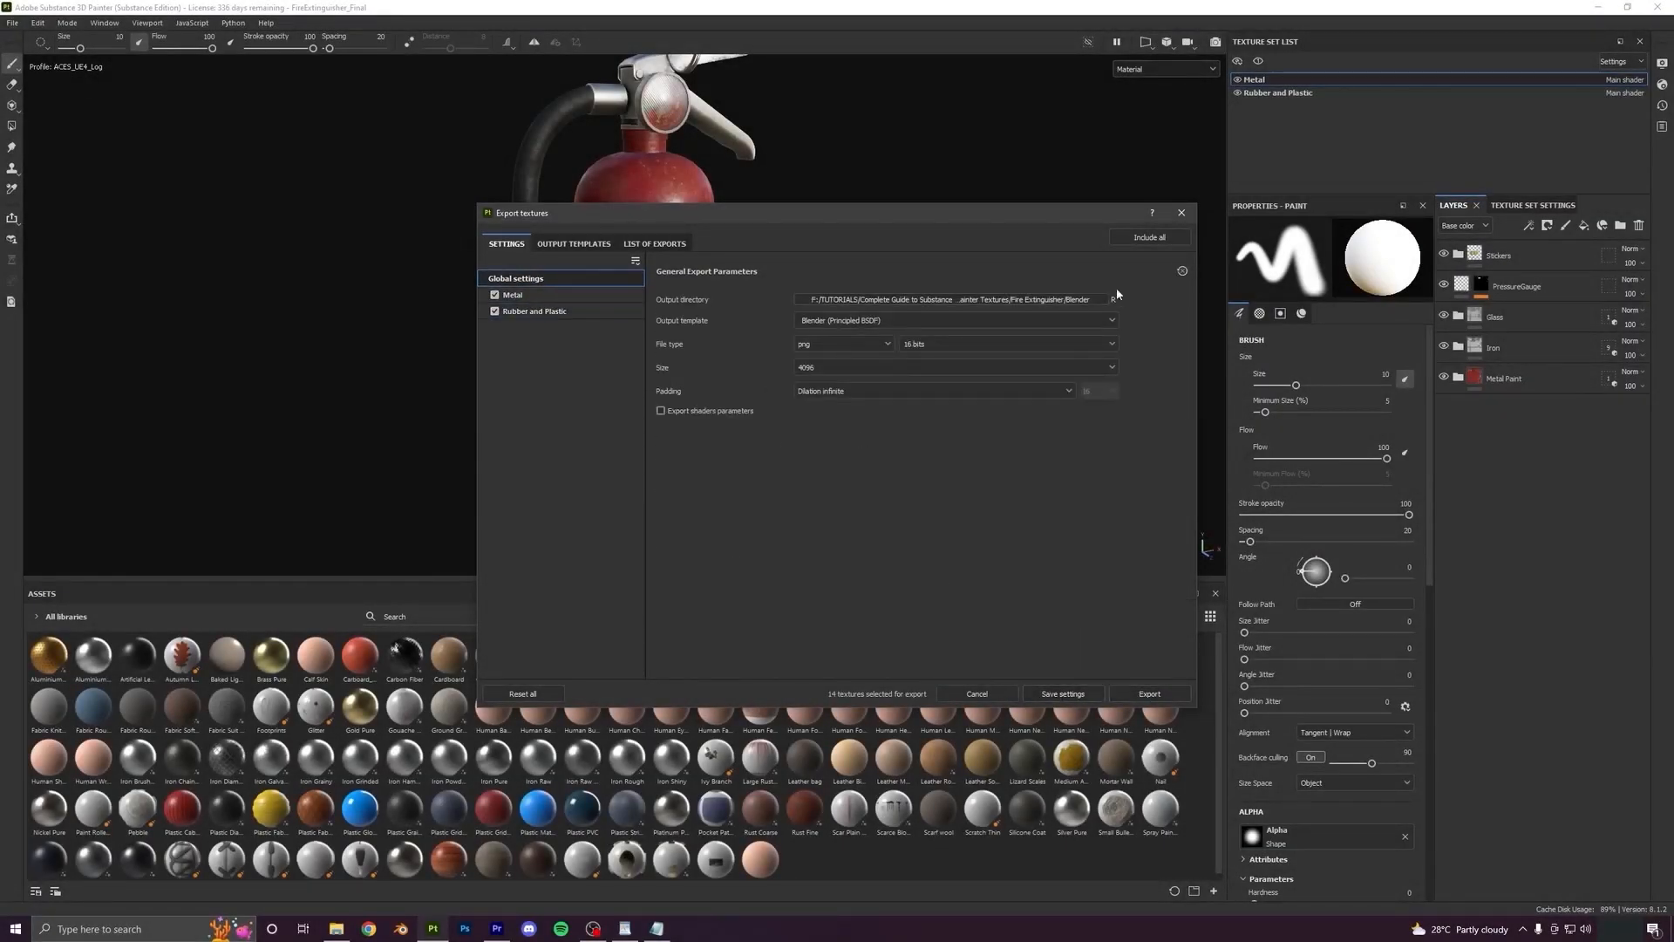
Compare the Maxwell (Specular Glossiness) and Blender (Principled BSDF) output templates' maps
{"action": "left_click", "coordinate": [572, 242]}
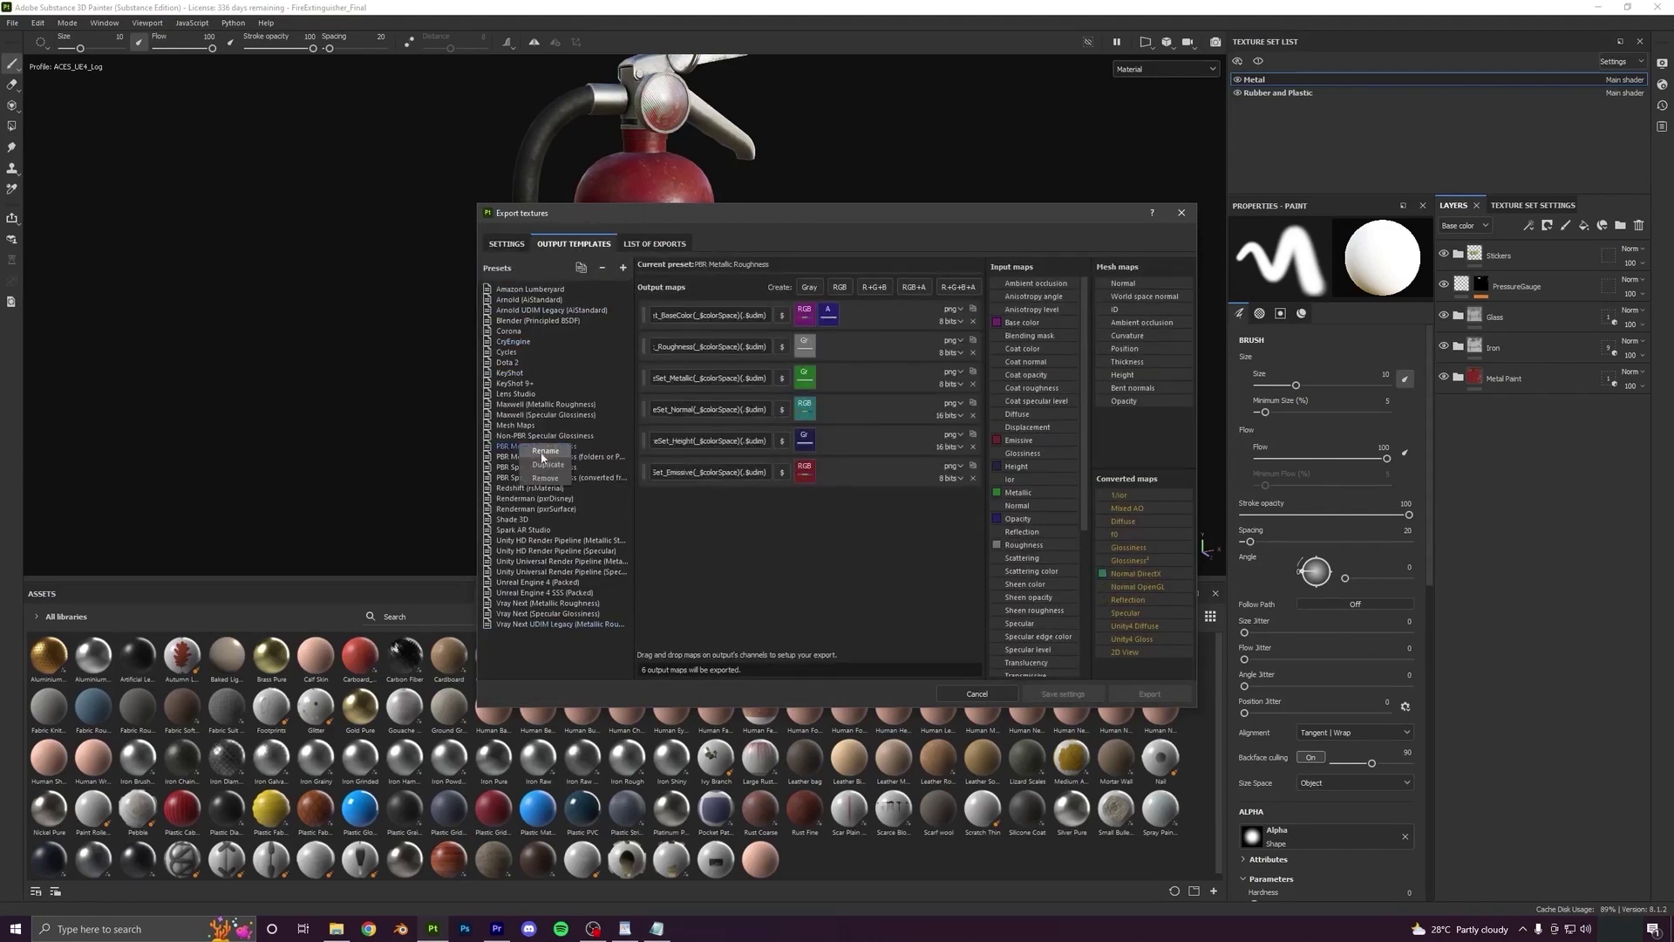
{"action": "left_click", "coordinate": [544, 415]}
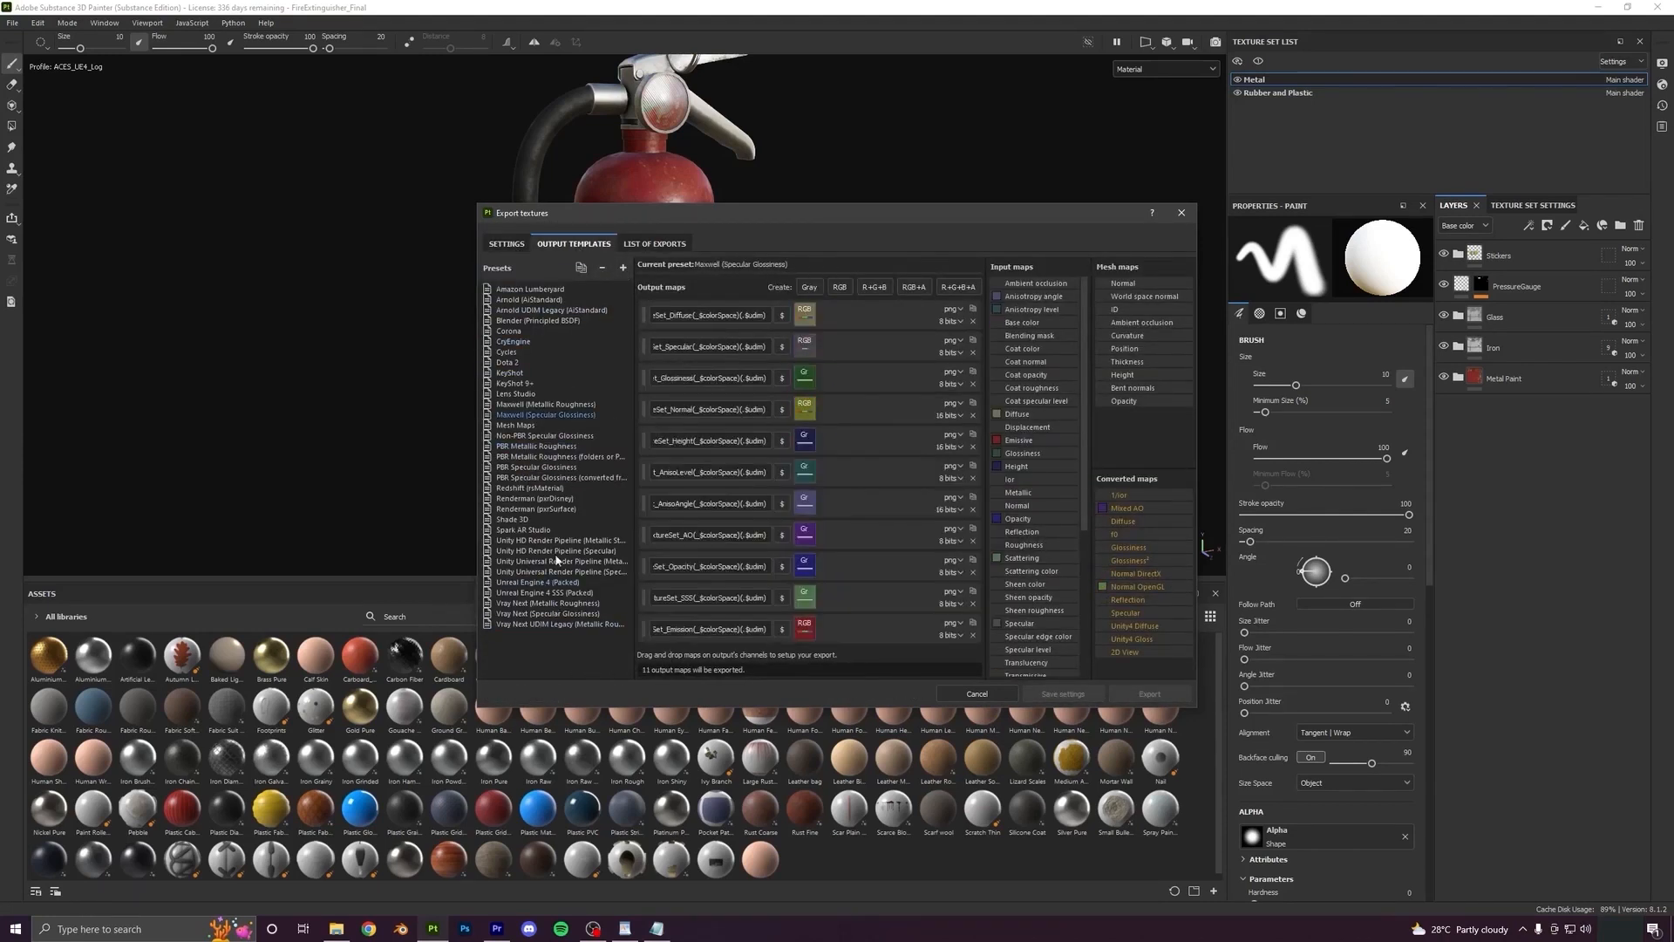
{"action": "left_click", "coordinate": [537, 321]}
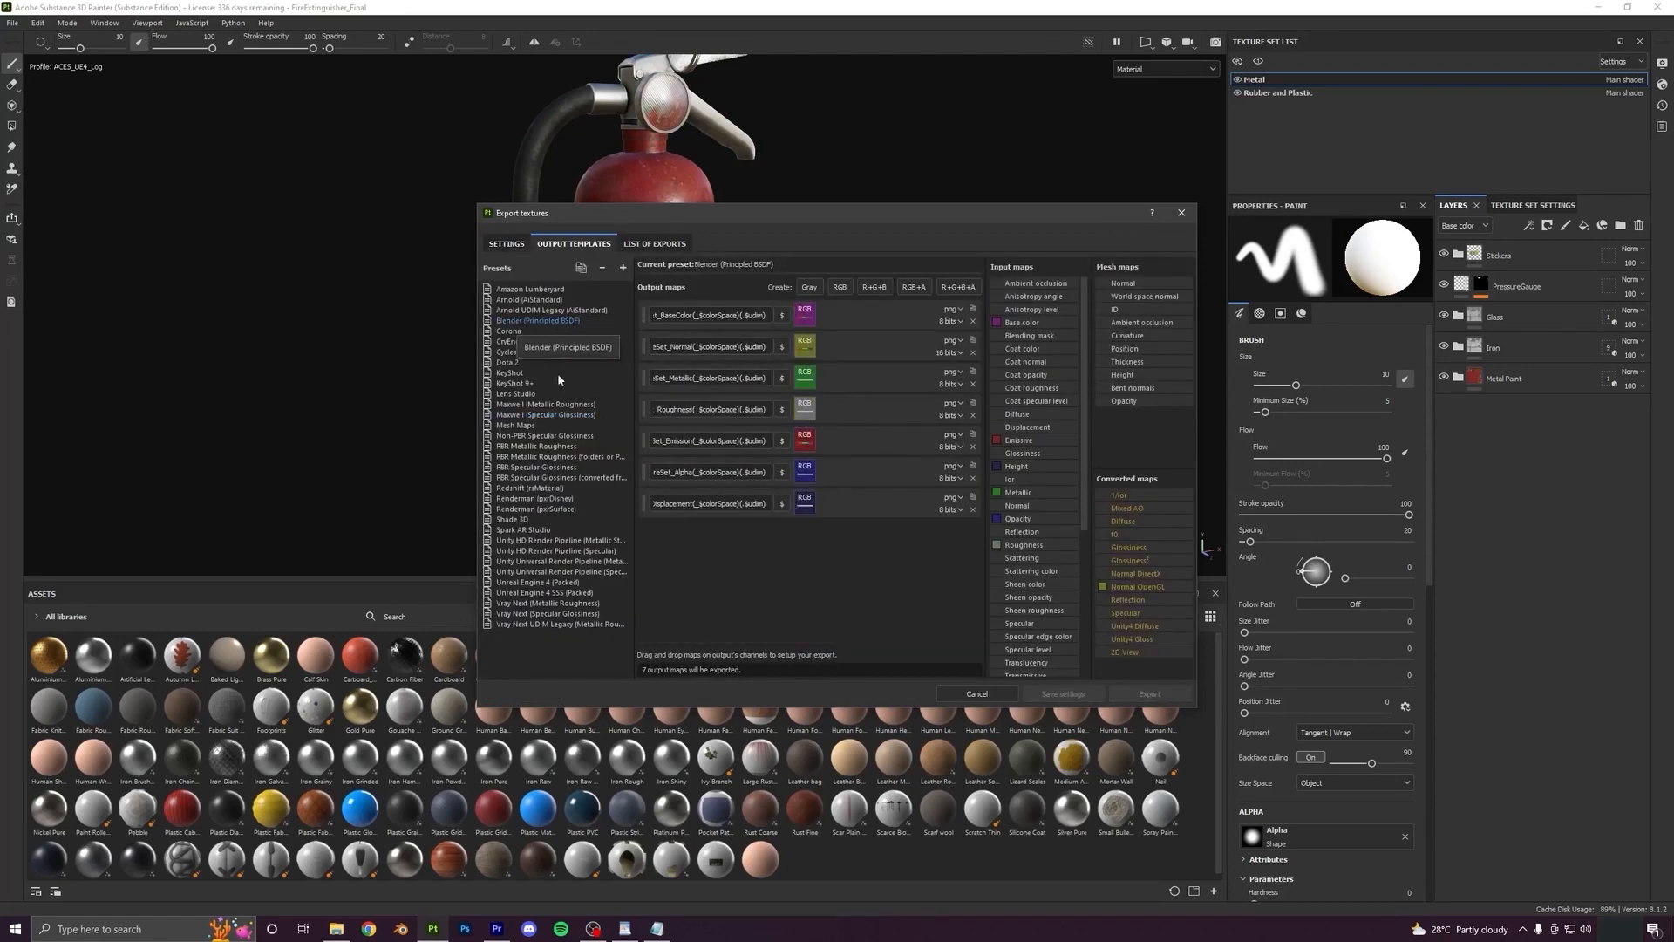
{"action": "left_click", "coordinate": [656, 243]}
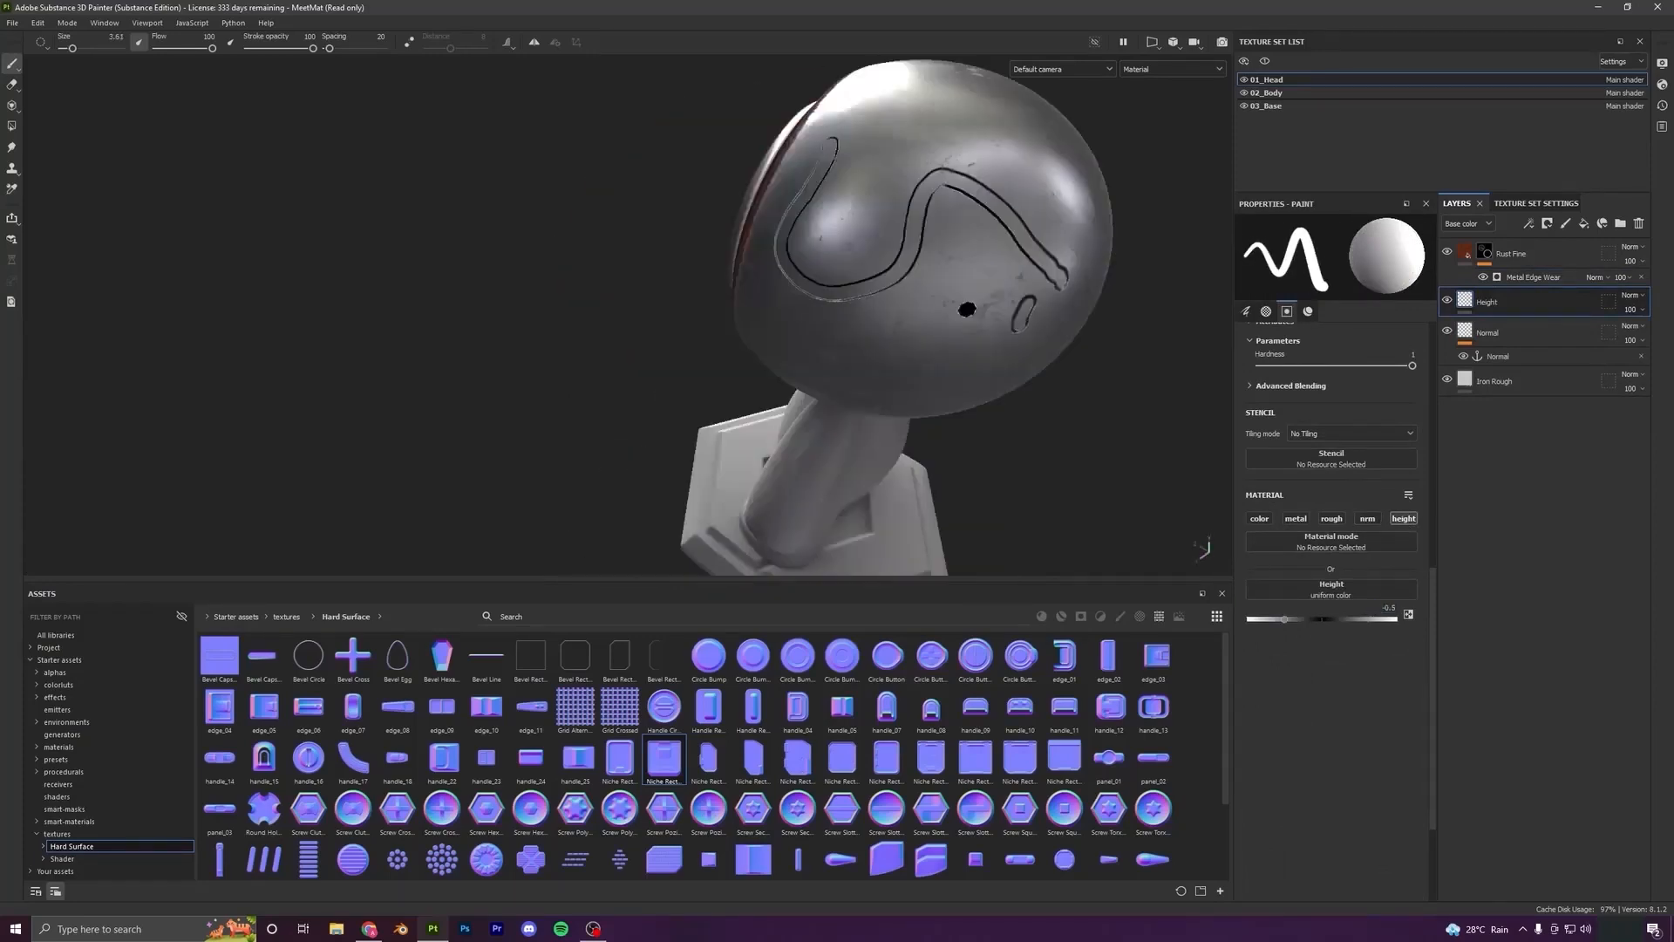
Enable Micro Height in the Rust Fine Metal Edge Wear generator for rust along the scratches
{"action": "left_click", "coordinate": [1530, 275]}
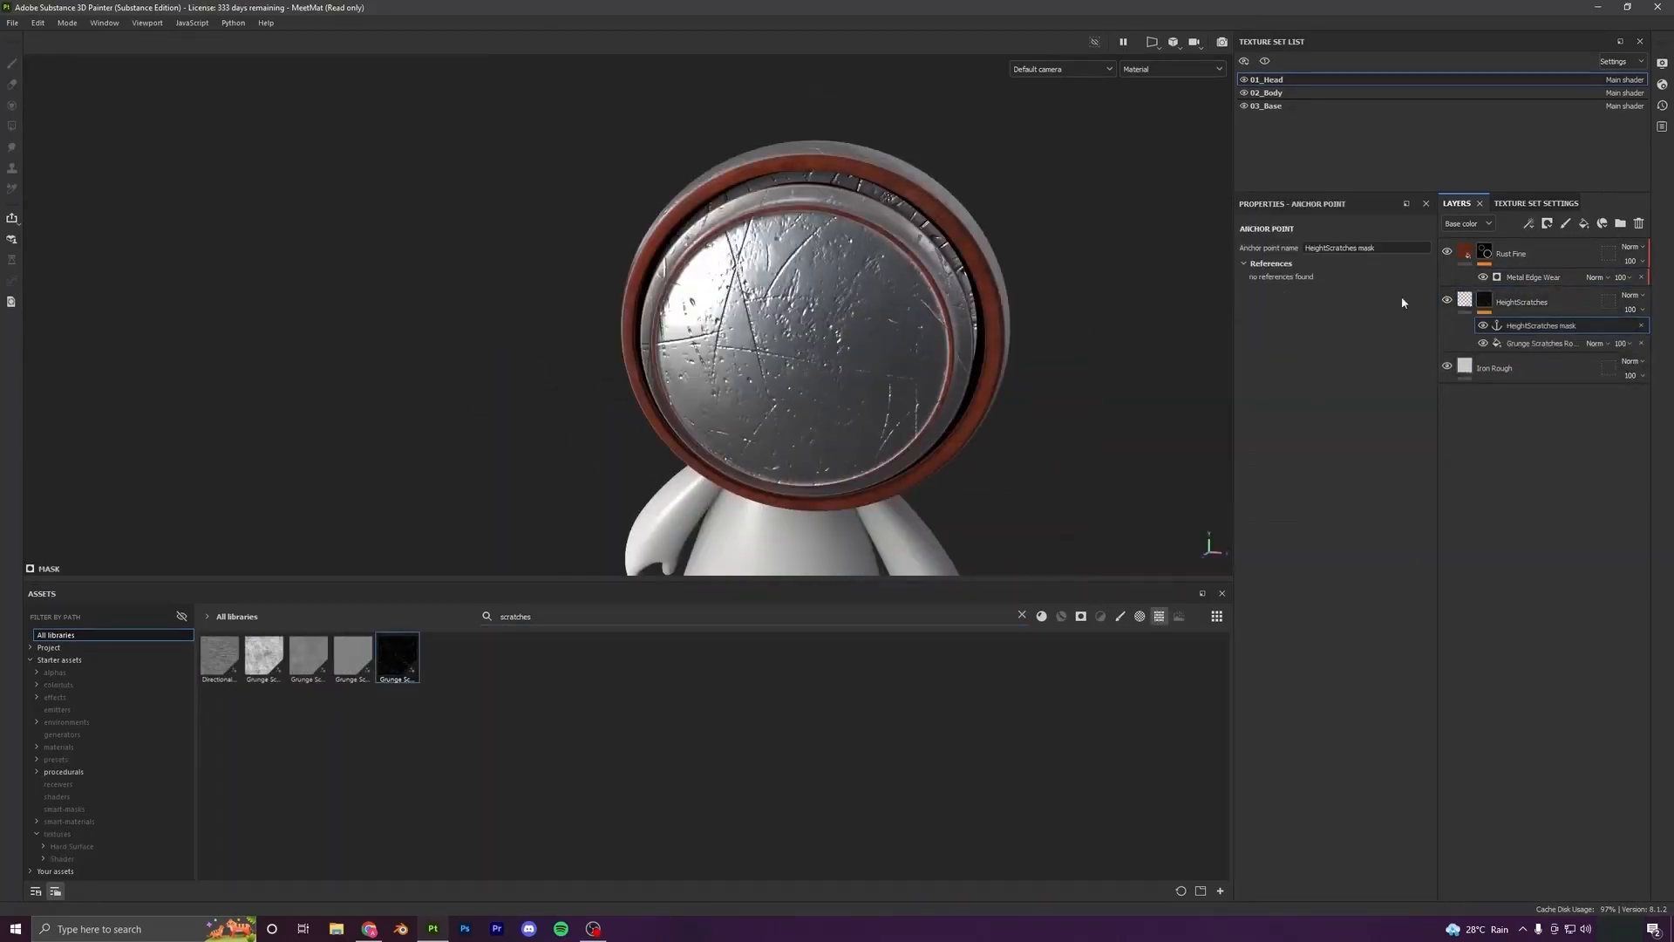
{"action": "left_click", "coordinate": [1532, 277]}
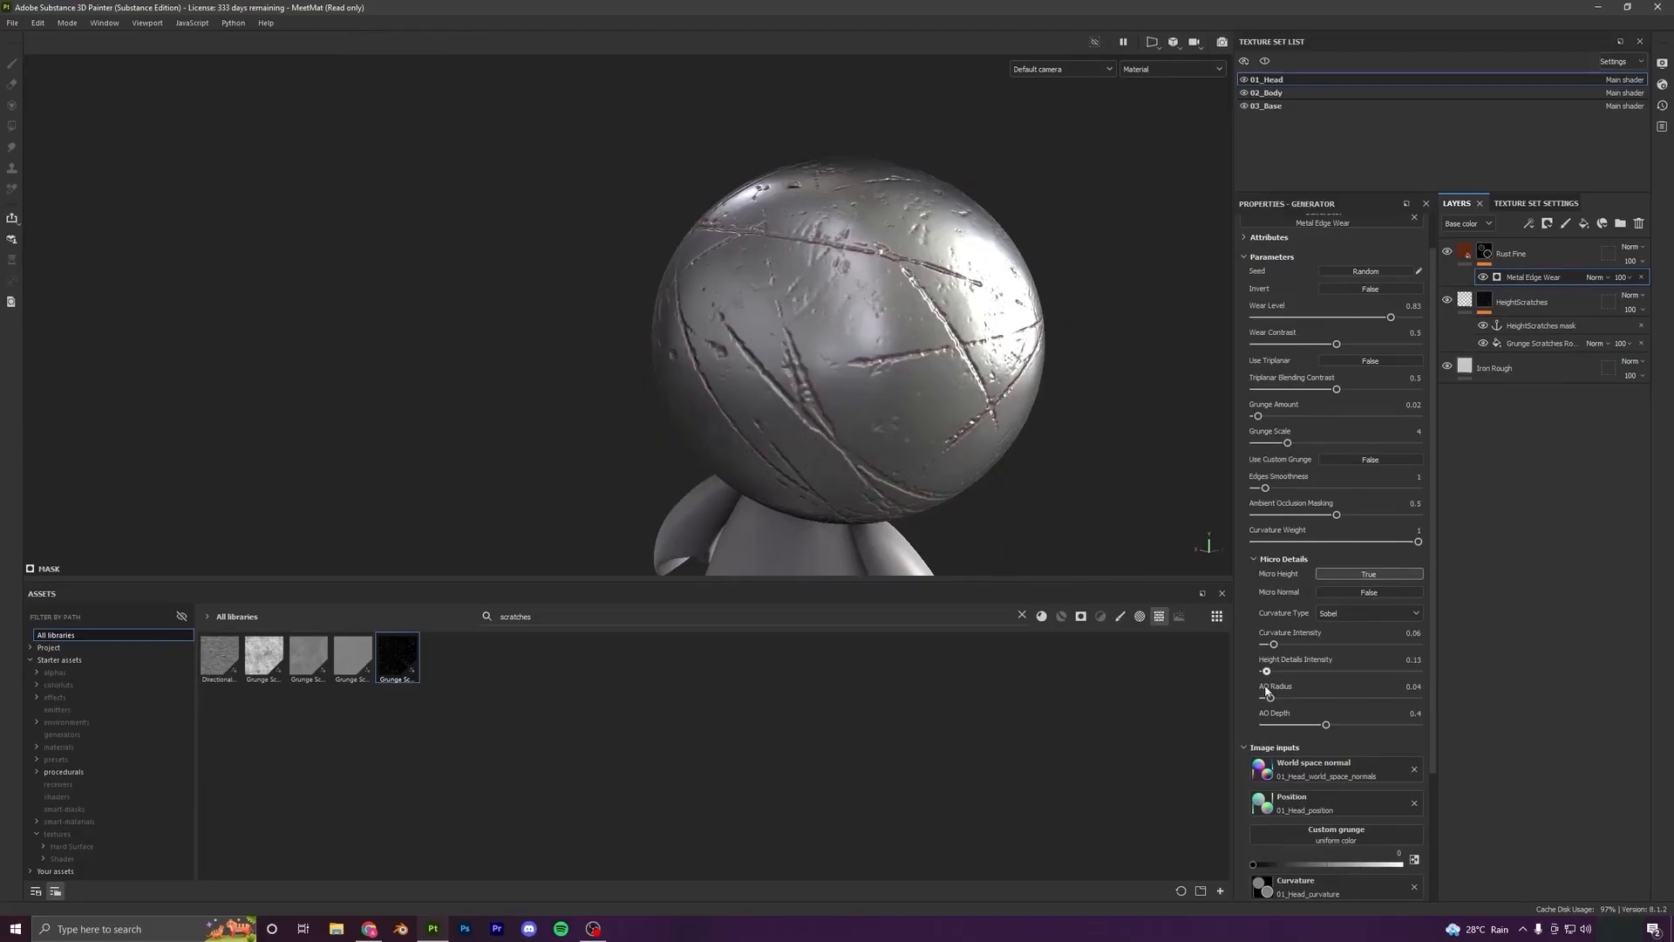